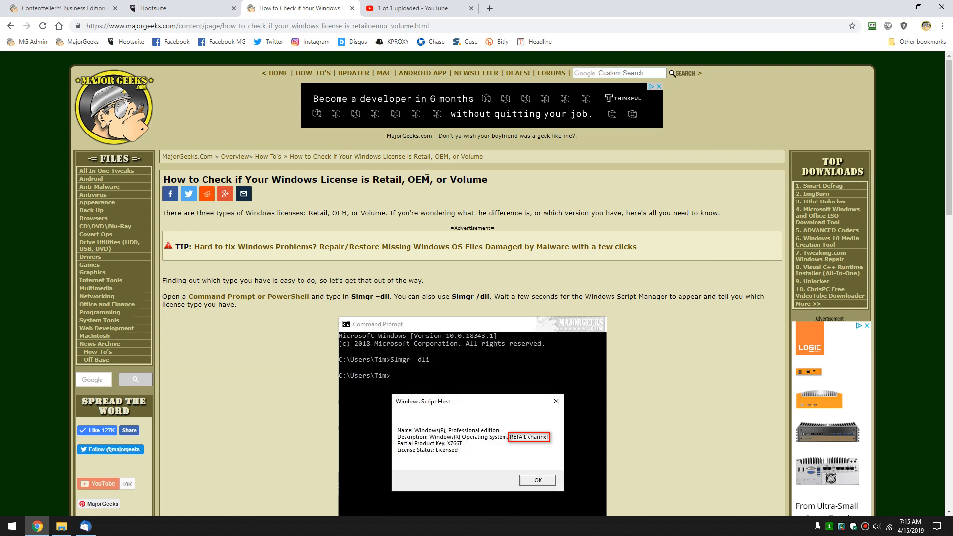
mouse_move(435, 189)
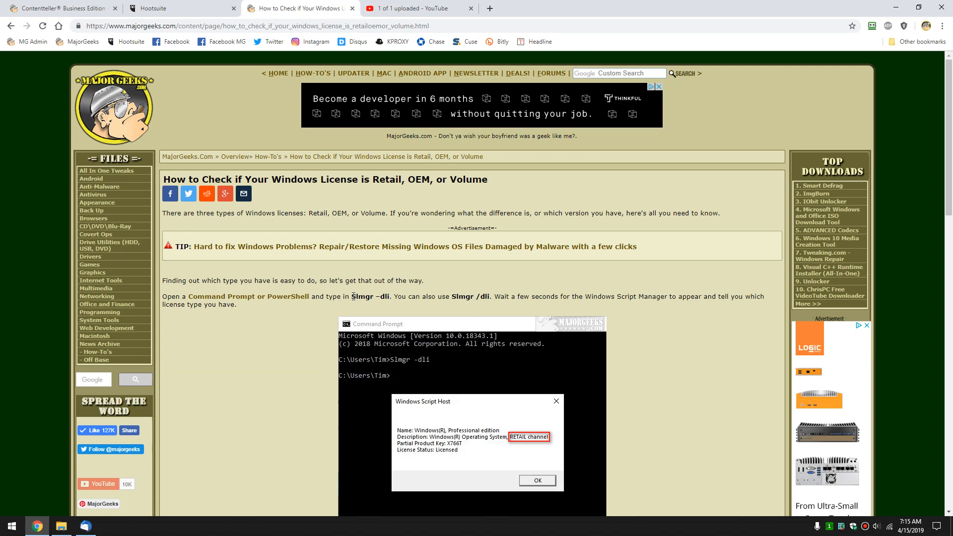
- Note the Slmgr -dli command in the article, then launch Command Prompt via Start search for cmd
double_click(361, 296)
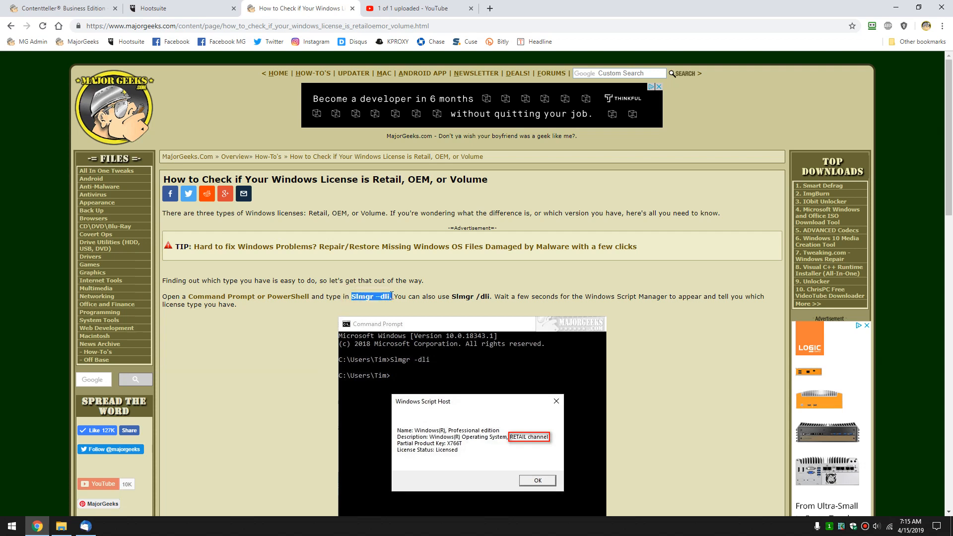
left_click(377, 302)
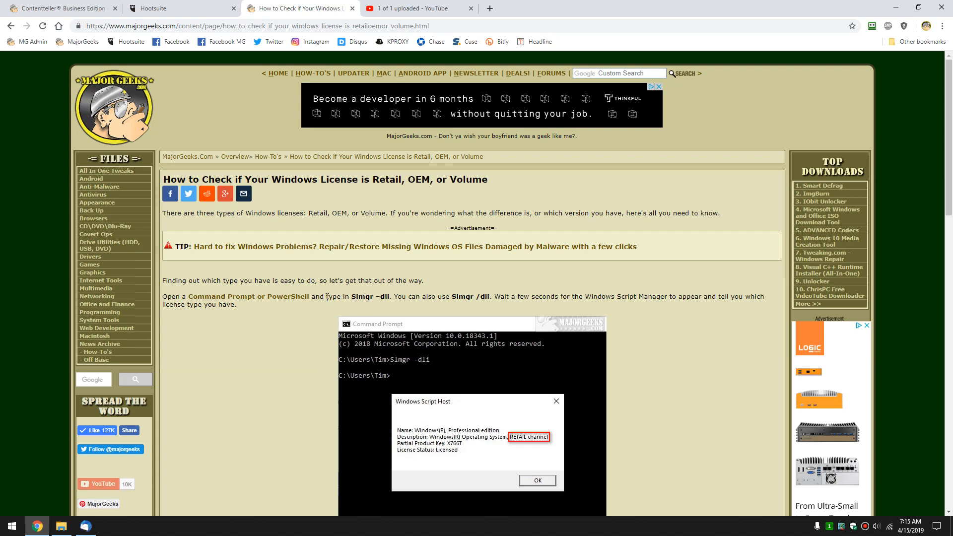
left_click(12, 526)
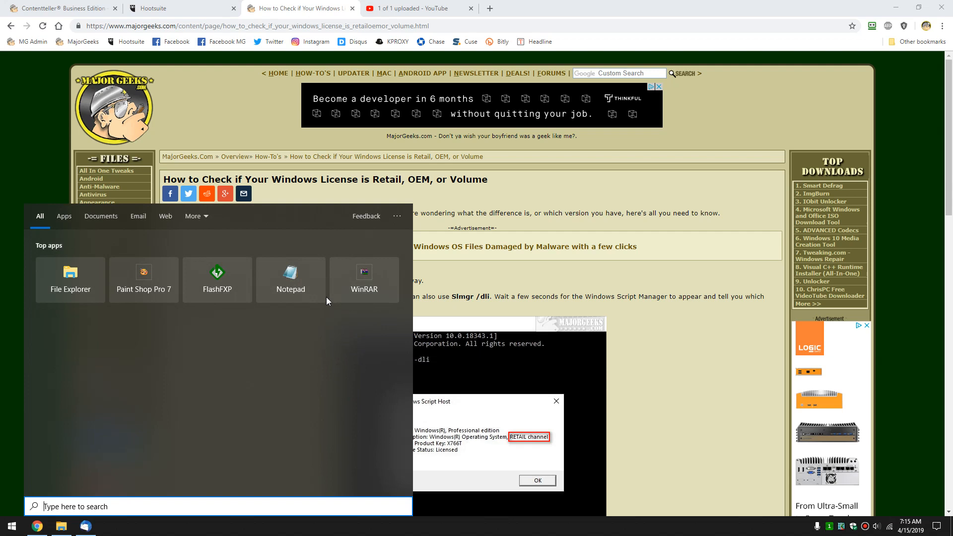
type("cmd")
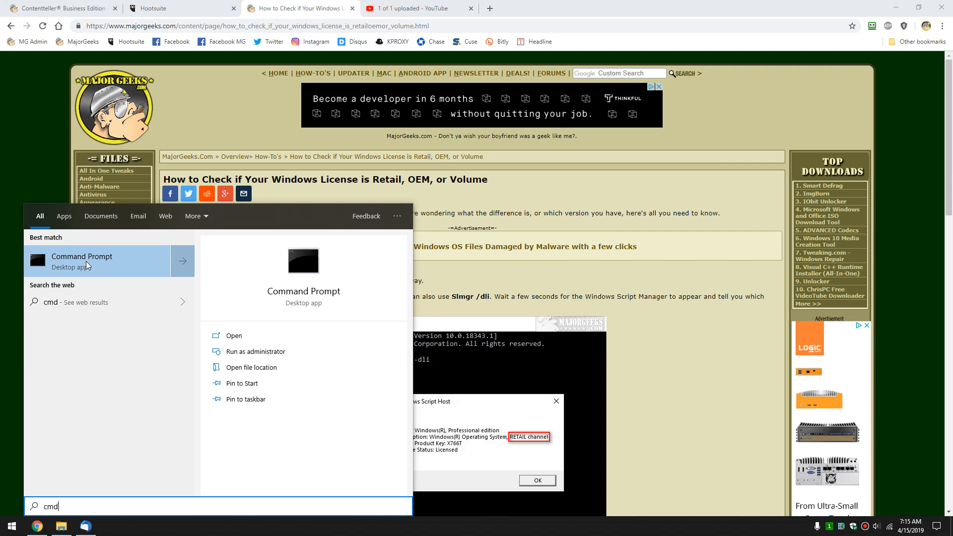
left_click(81, 261)
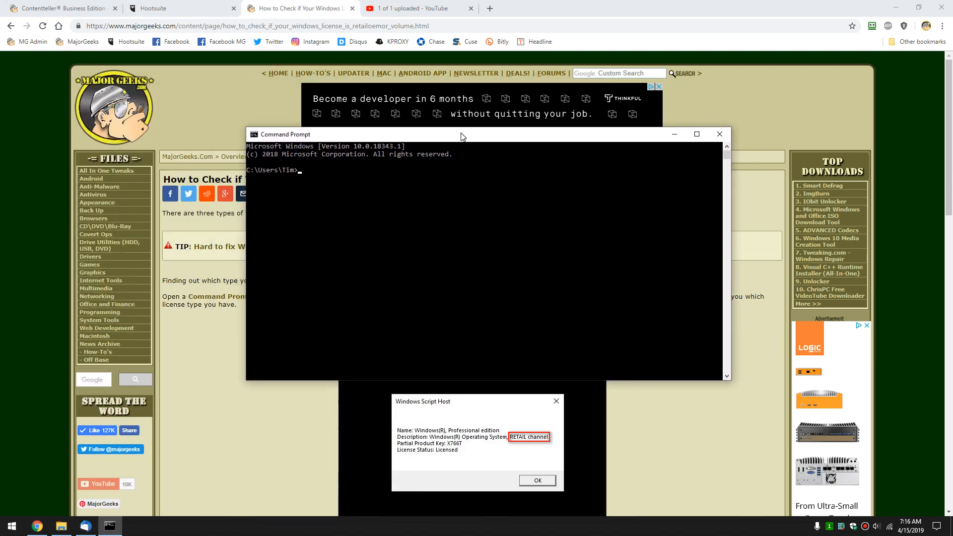
- Run Slmgr -dli, read the Windows Professional RETAIL Licensed report, and dismiss it
type("Slmgr -dli")
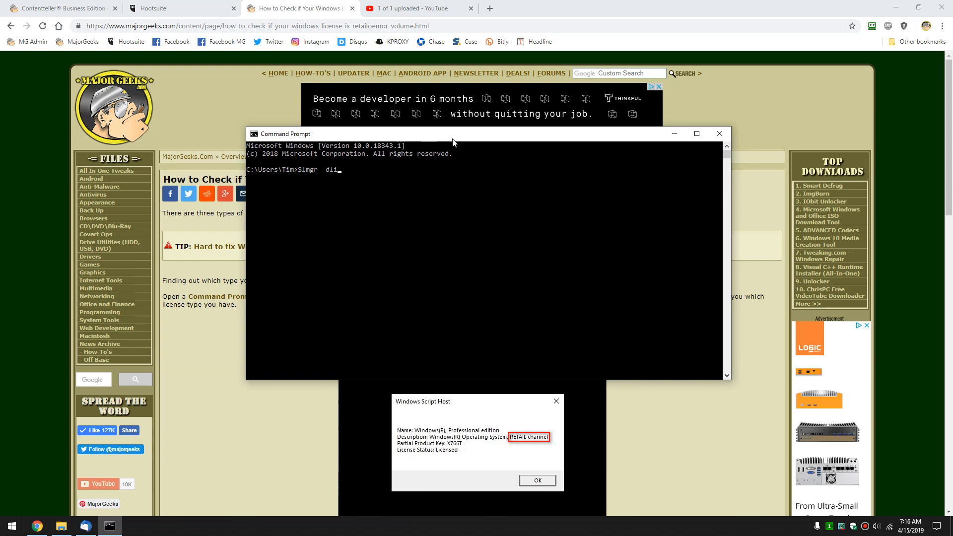
mouse_move(372, 170)
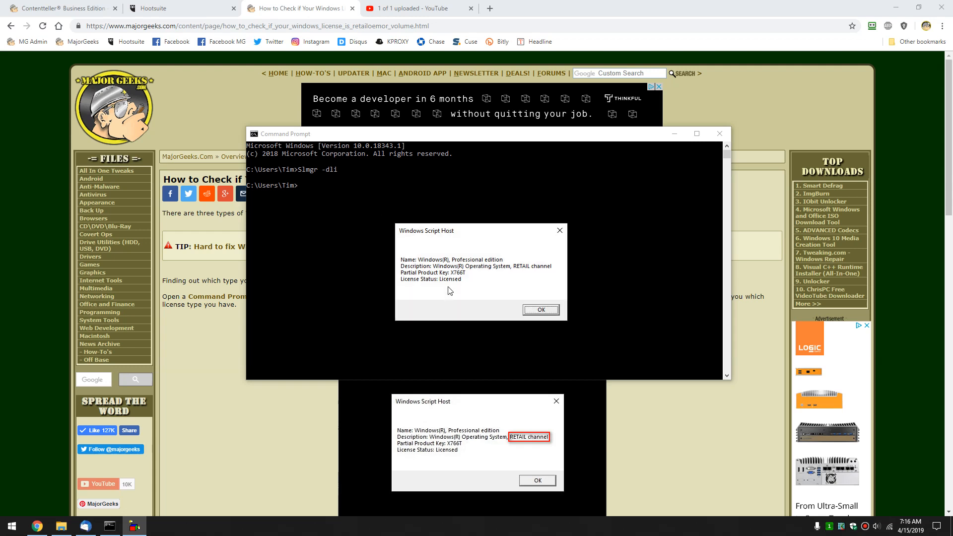
mouse_move(461, 263)
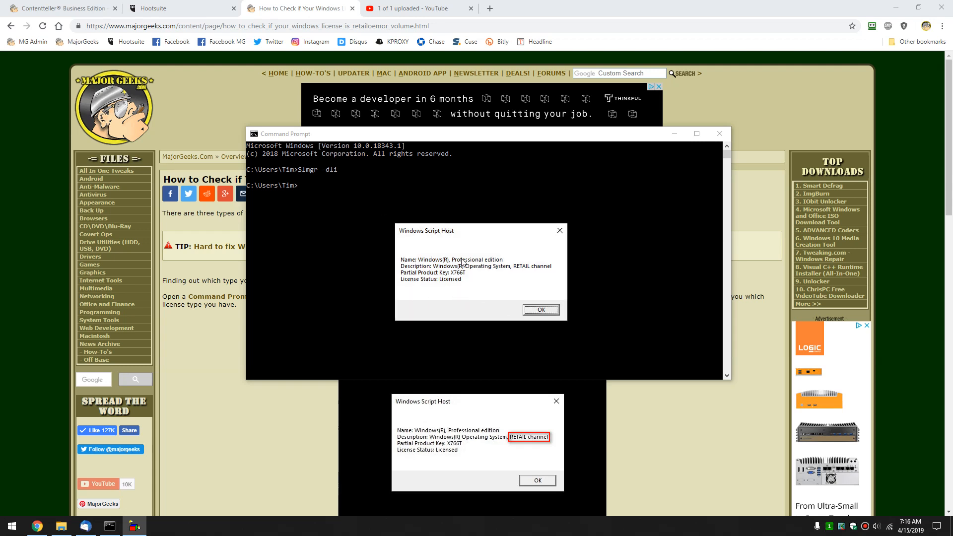
mouse_move(519, 269)
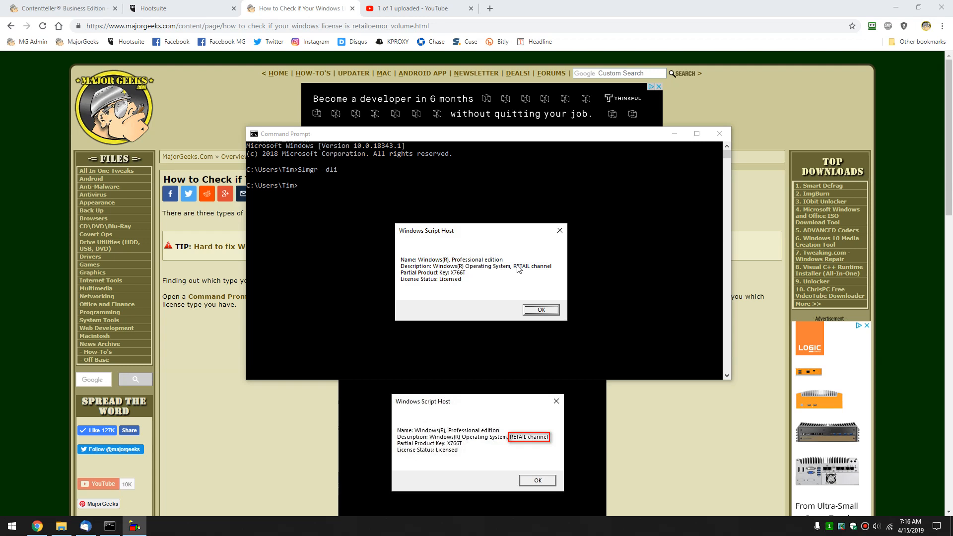
mouse_move(529, 273)
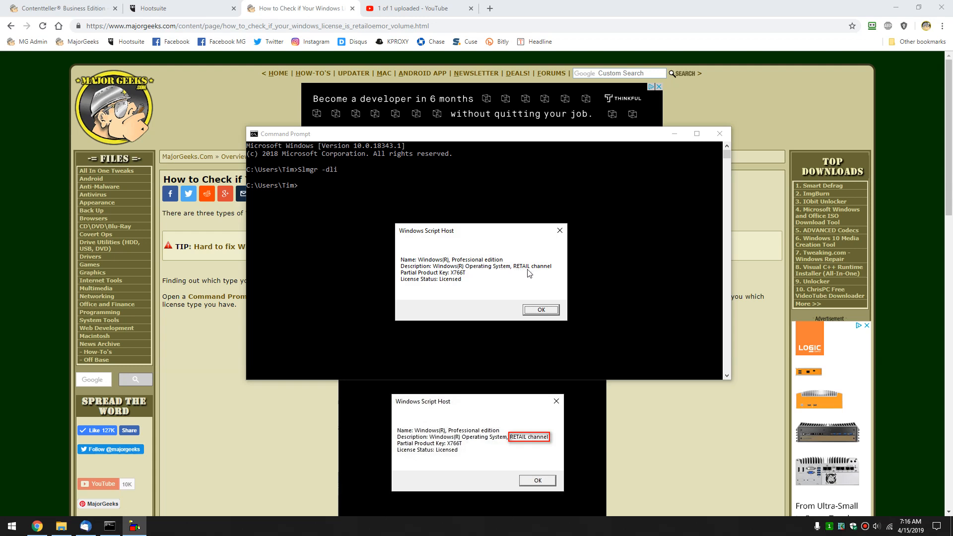
mouse_move(543, 286)
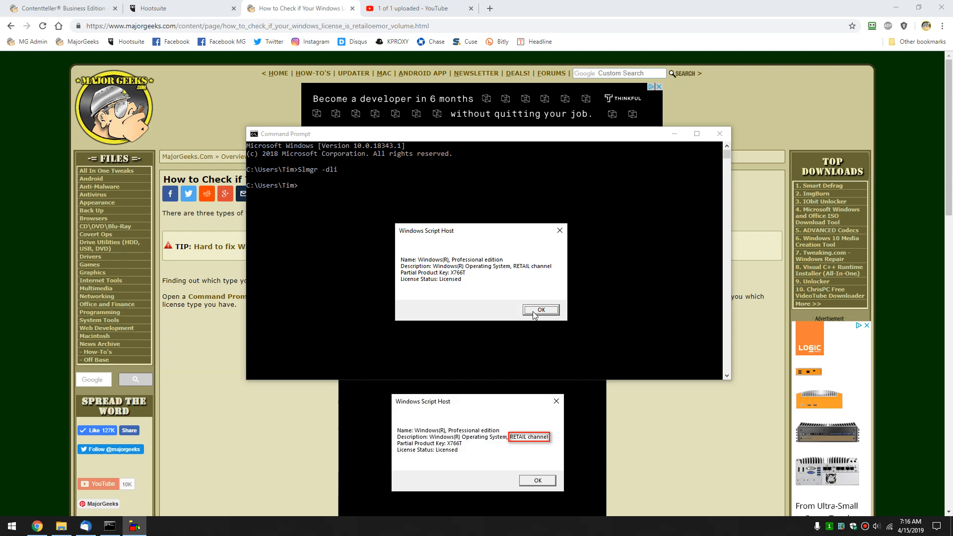
left_click(541, 309)
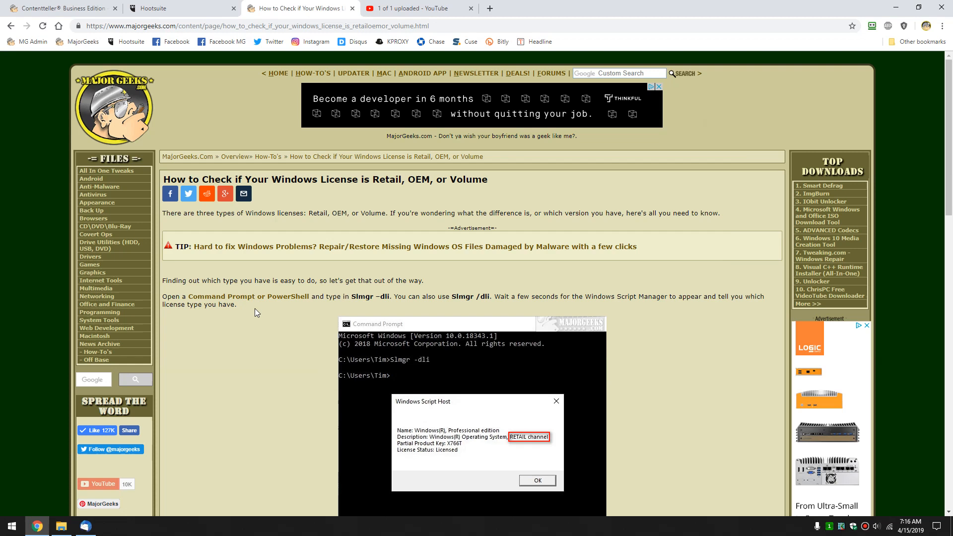
- Scroll down to the example license dialog and the Retail, OEM and Volume explanations
scroll("down", 3)
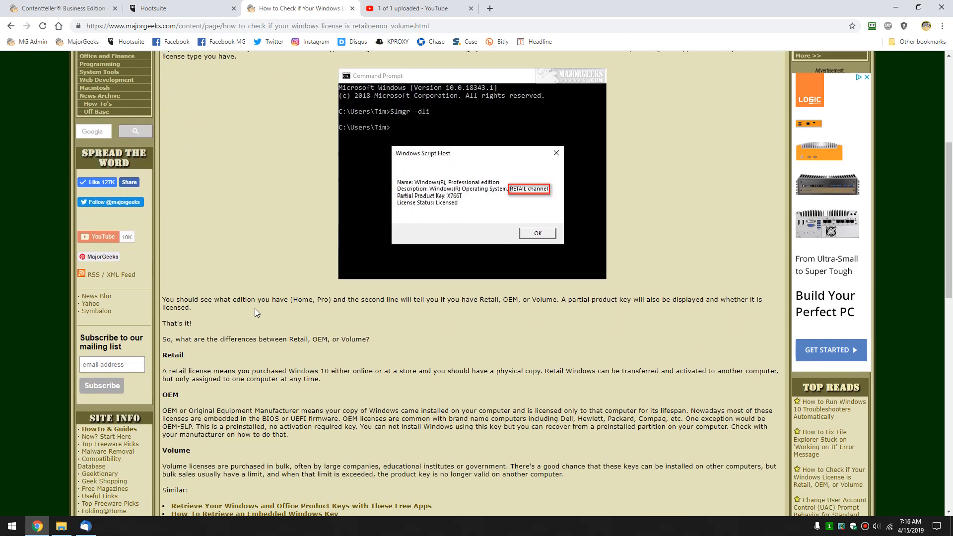
scroll("down", 3)
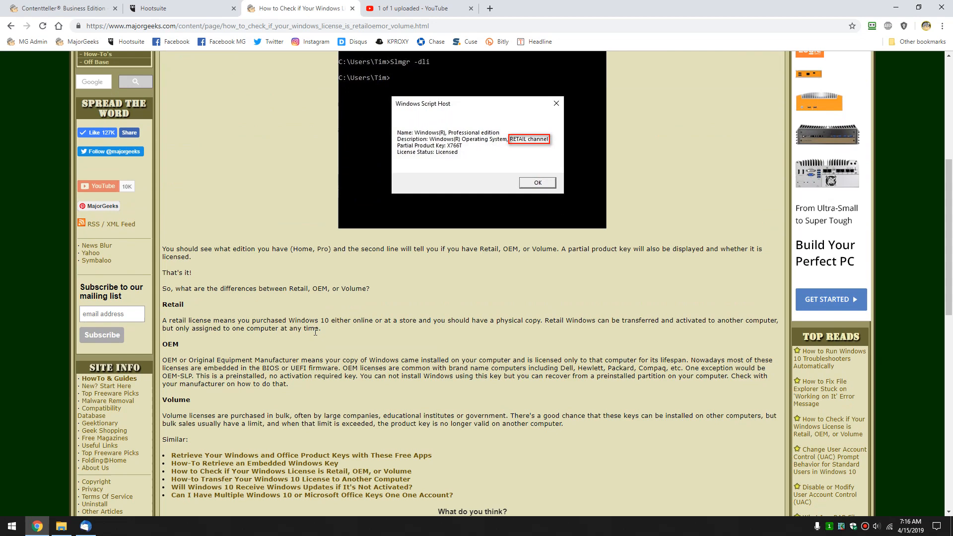
scroll("down", 3)
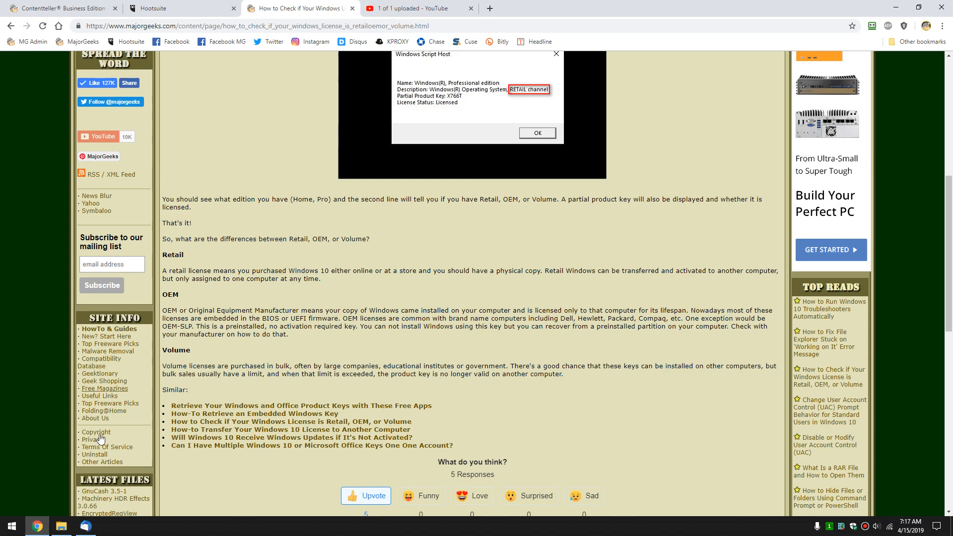
mouse_move(297, 432)
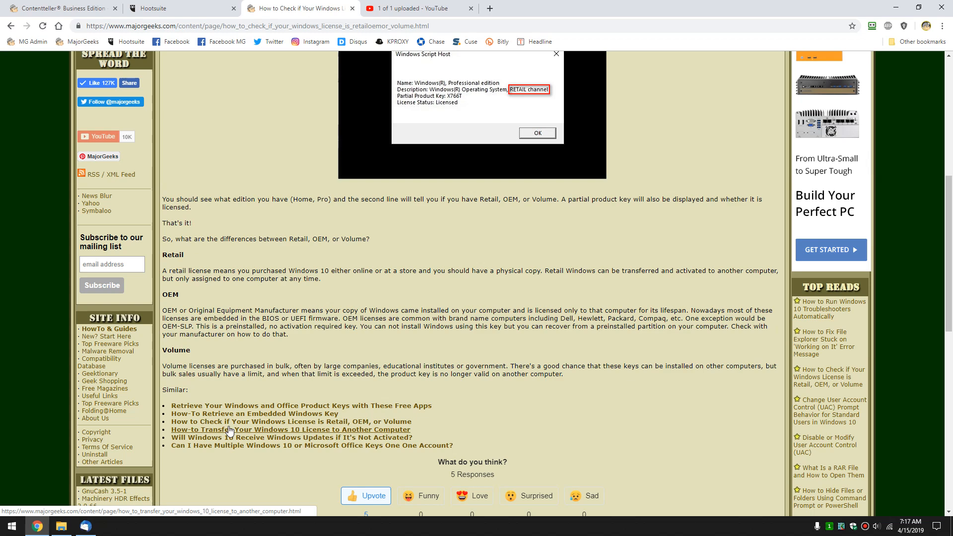
mouse_move(191, 435)
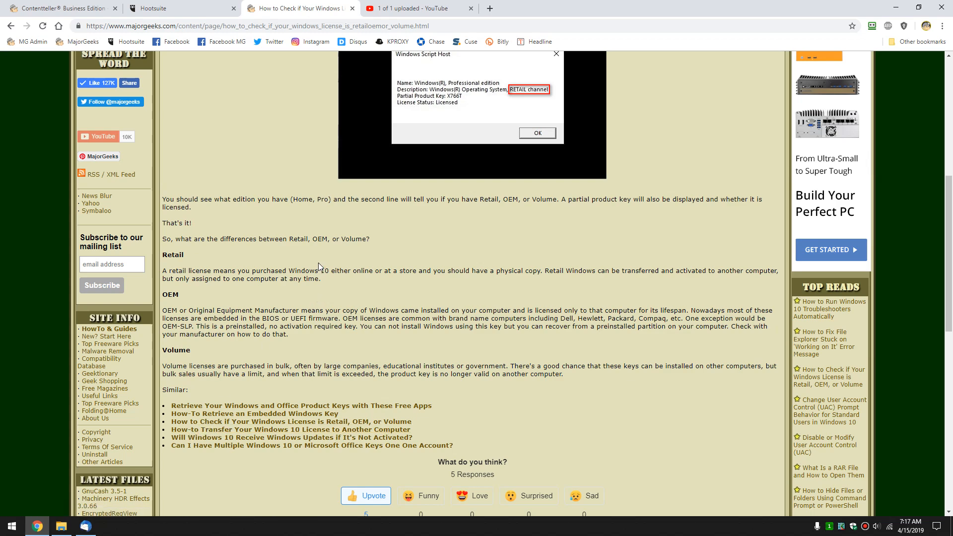
mouse_move(302, 259)
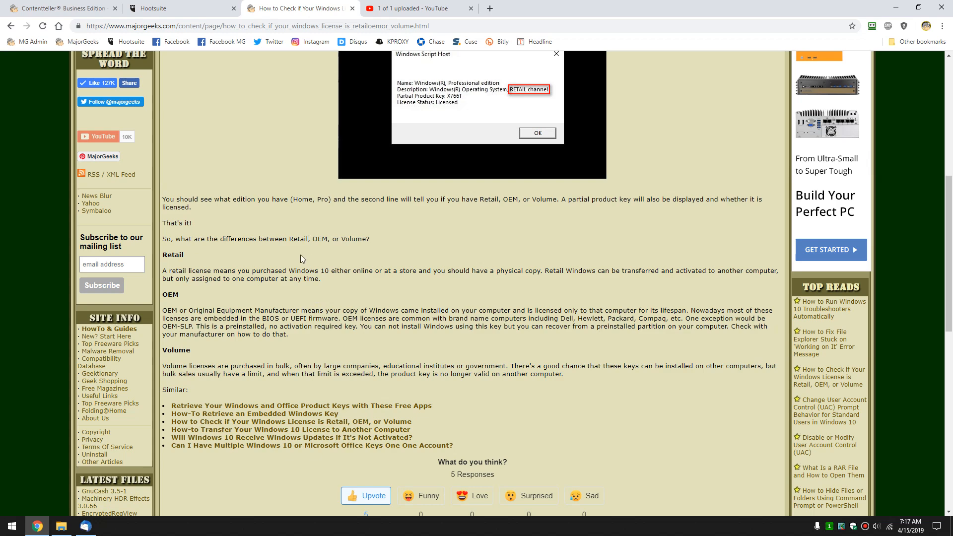
mouse_move(443, 297)
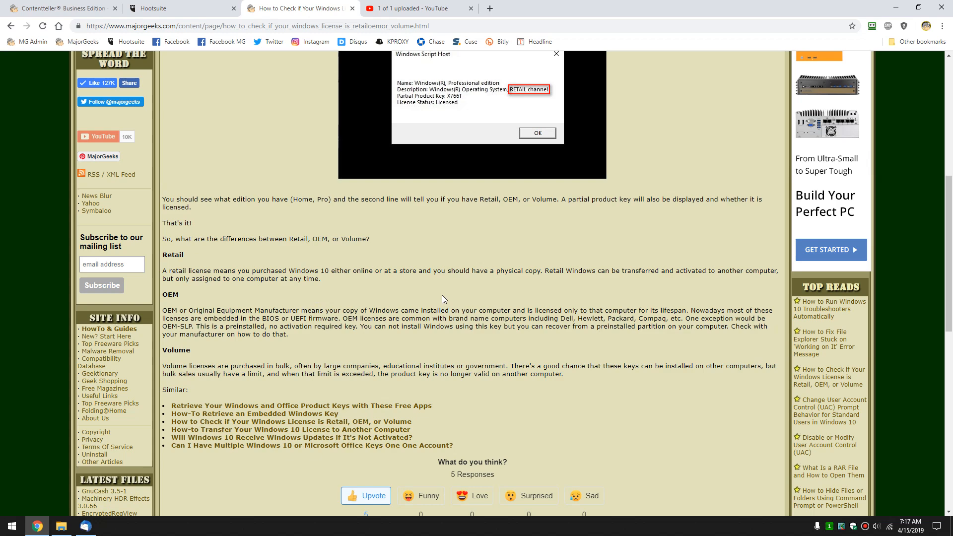
mouse_move(530, 286)
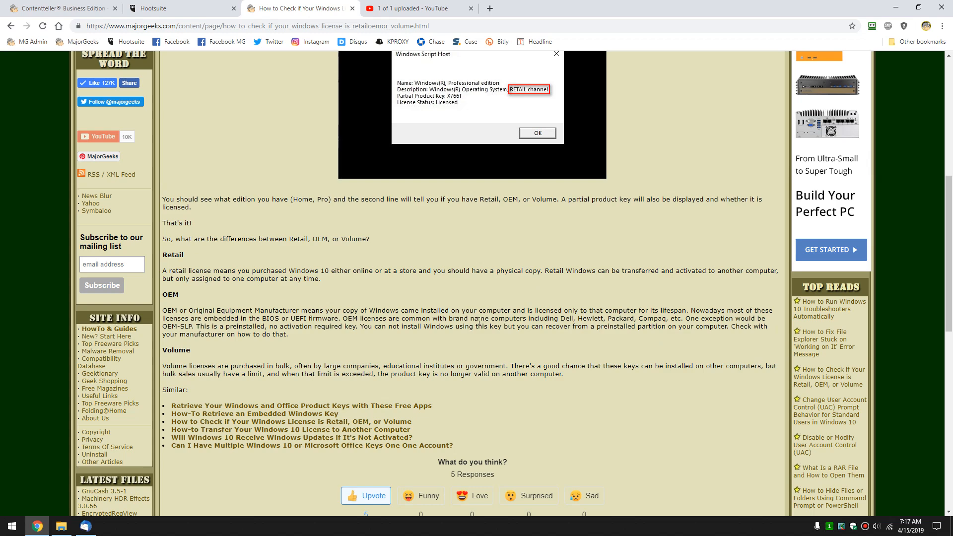
mouse_move(397, 294)
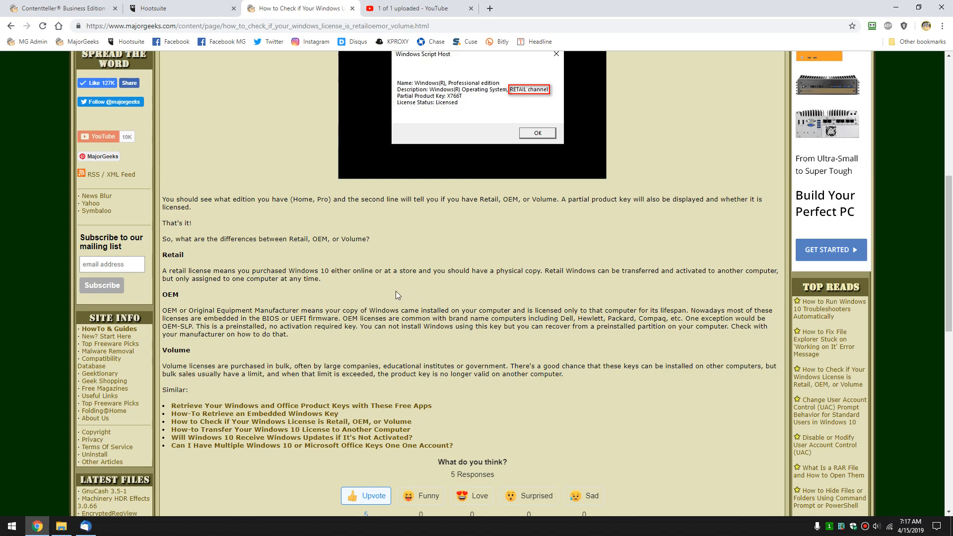
scroll("down", 3)
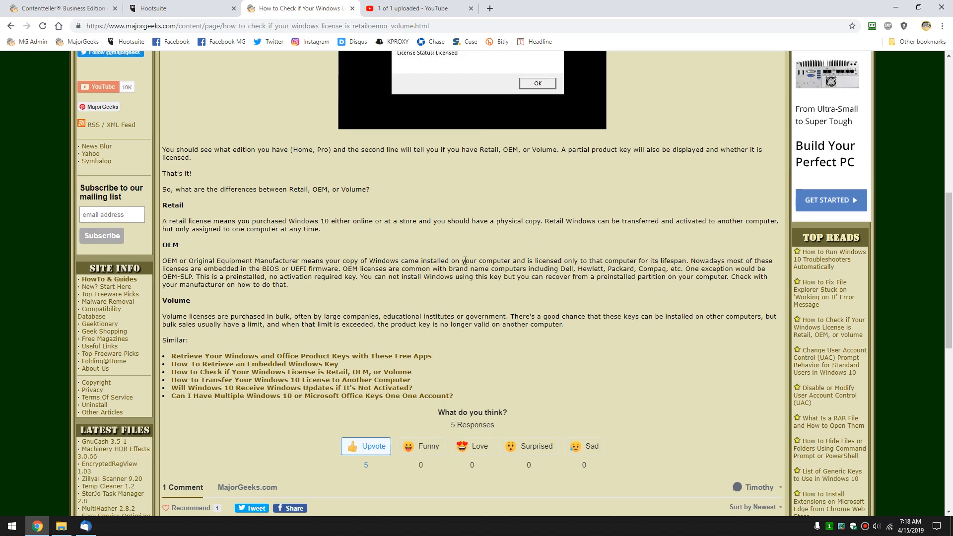
mouse_move(376, 258)
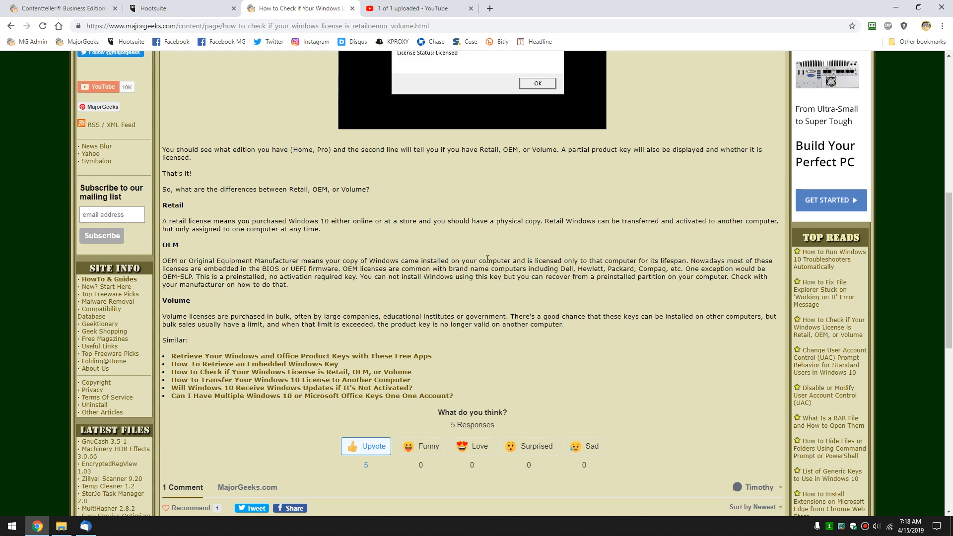
mouse_move(466, 258)
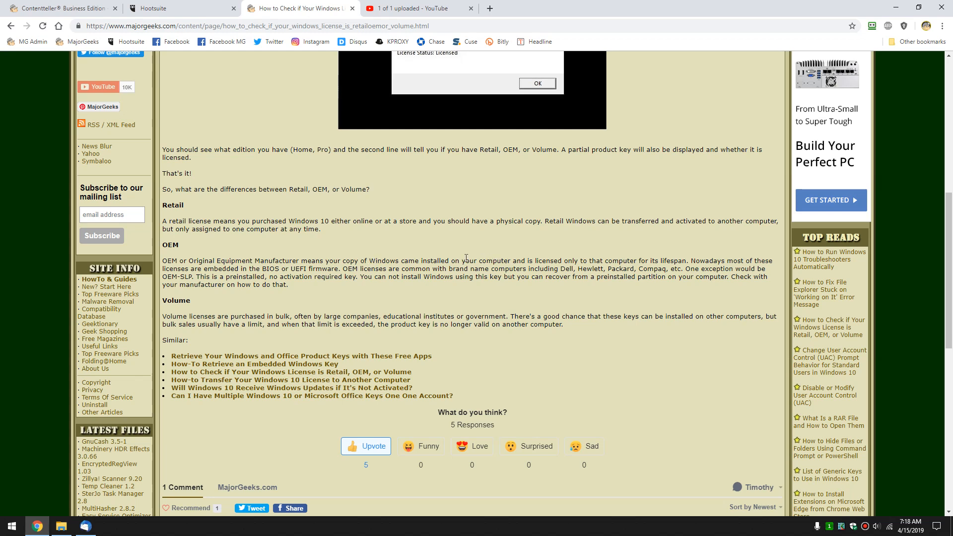
mouse_move(243, 270)
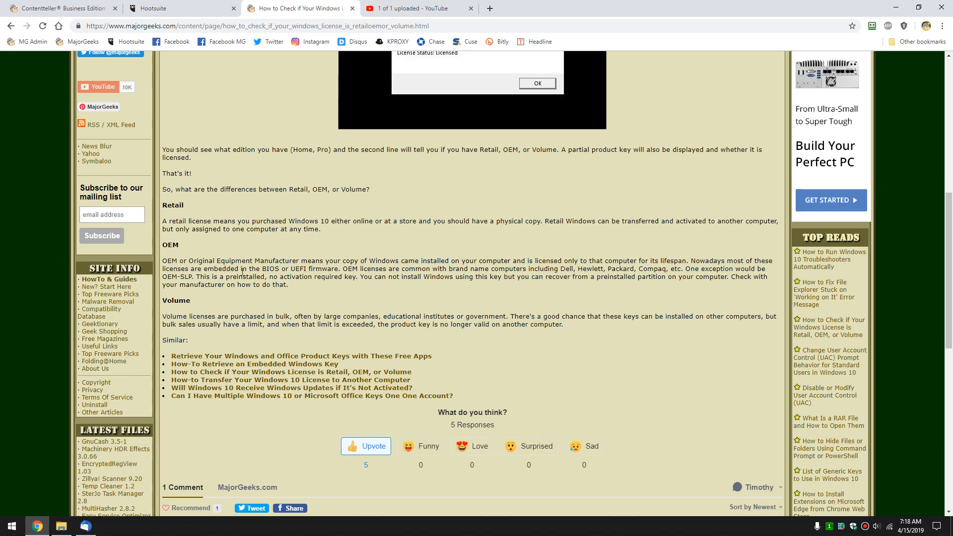
scroll("down", 3)
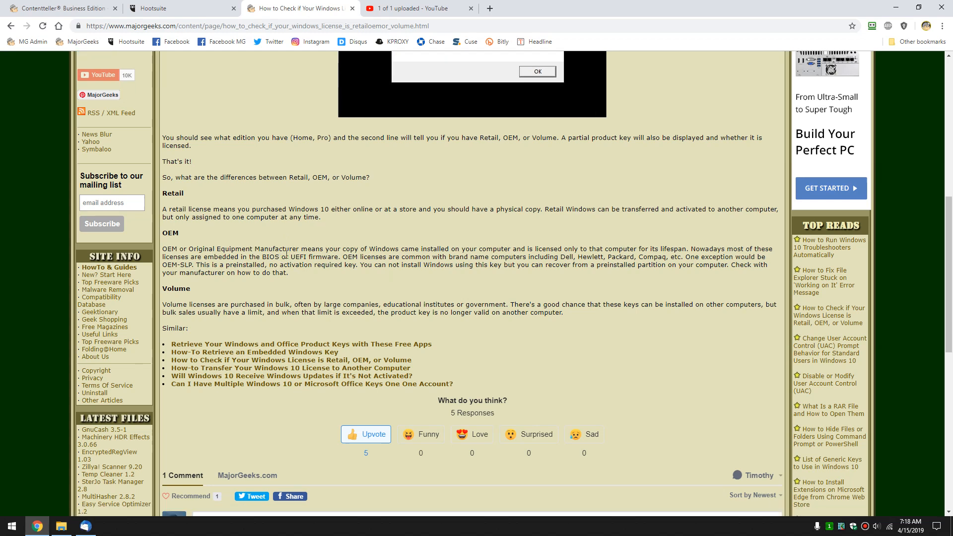
scroll("down", 3)
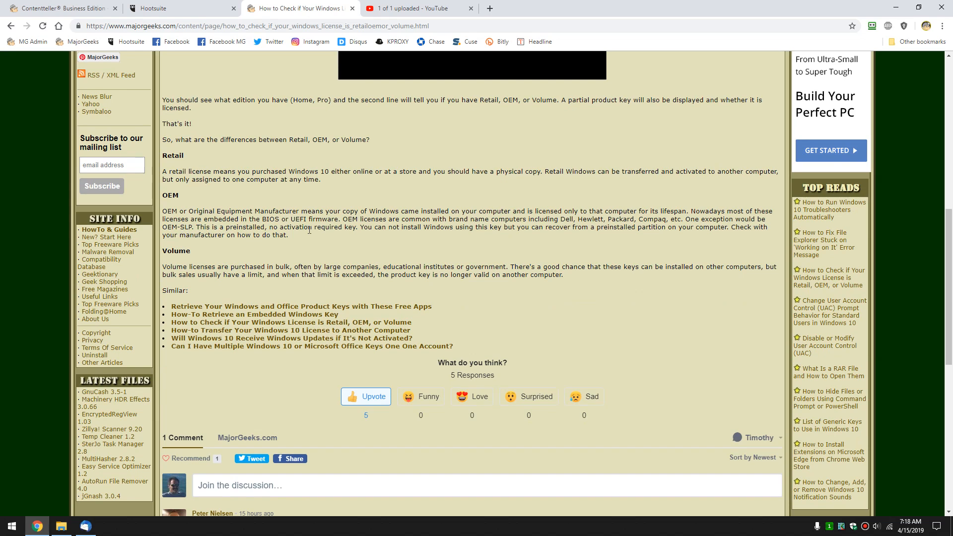
scroll("down", 3)
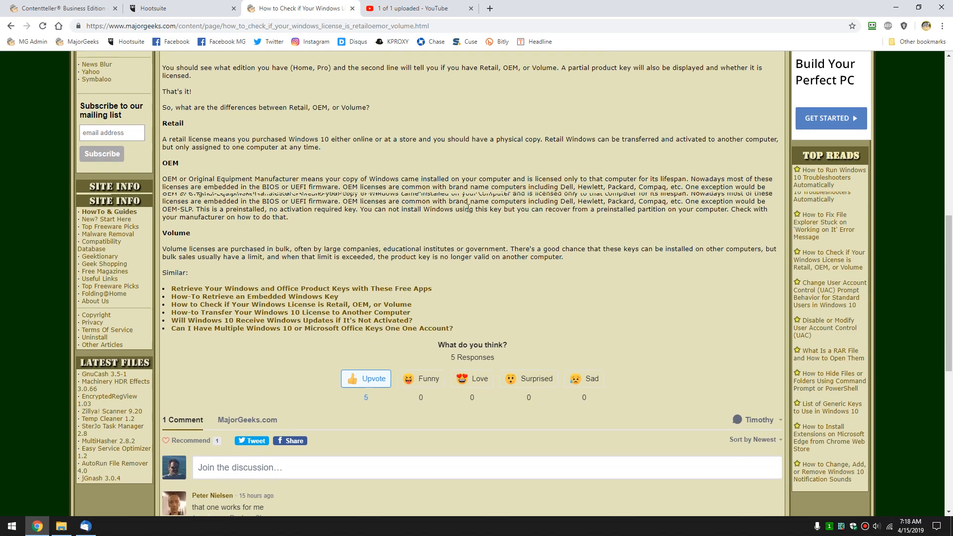
scroll("down", 3)
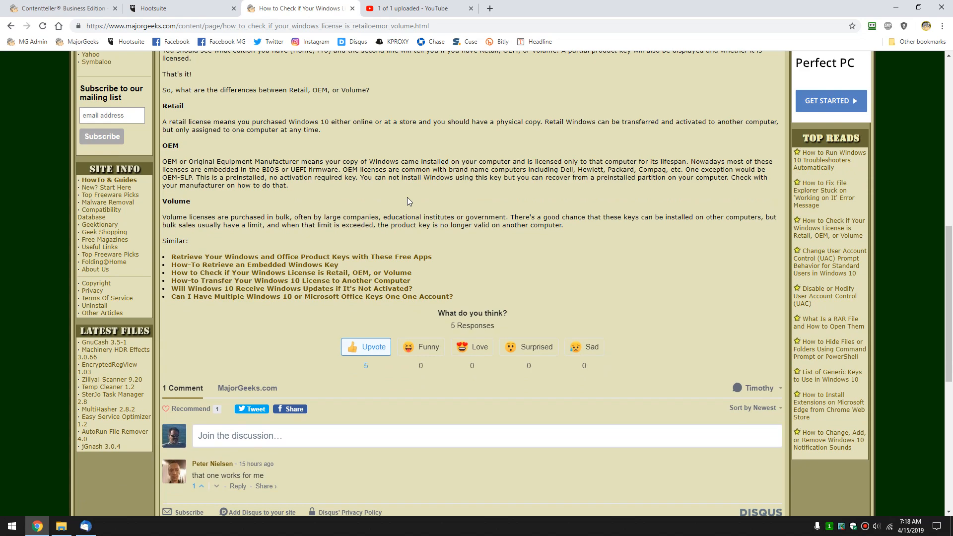
mouse_move(358, 227)
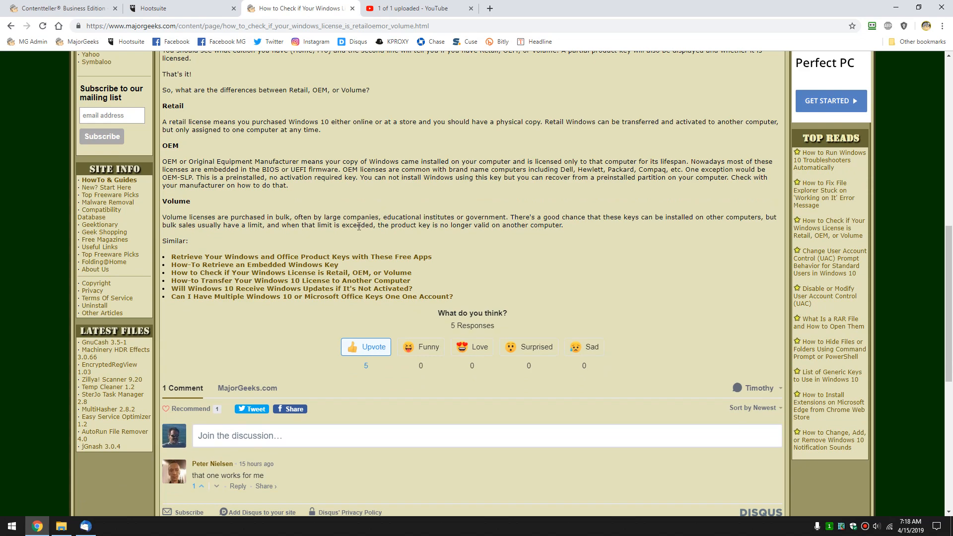
mouse_move(371, 225)
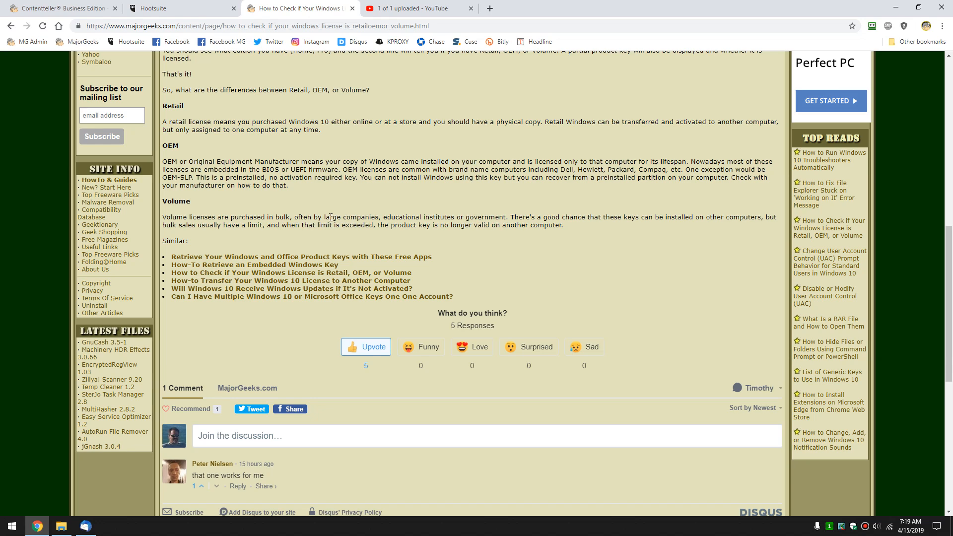
mouse_move(385, 214)
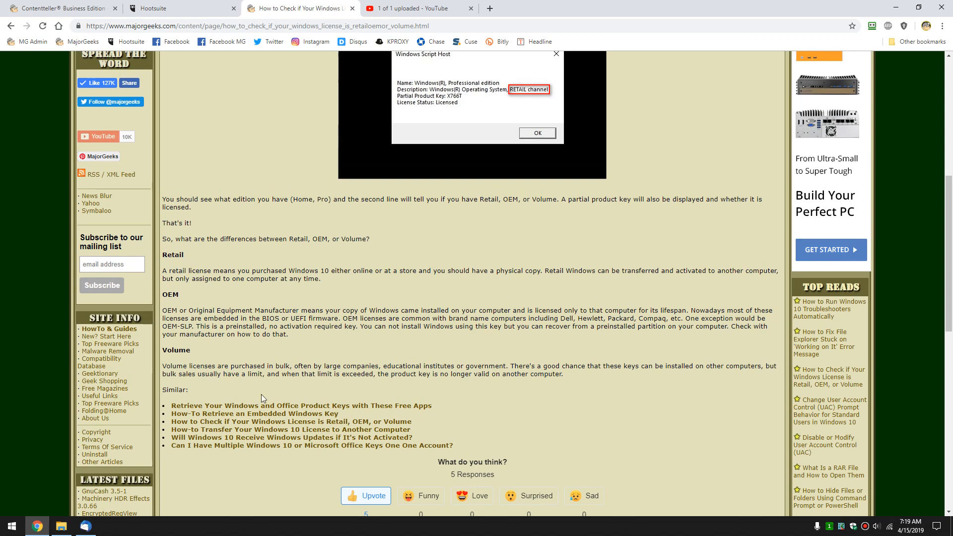
mouse_move(489, 128)
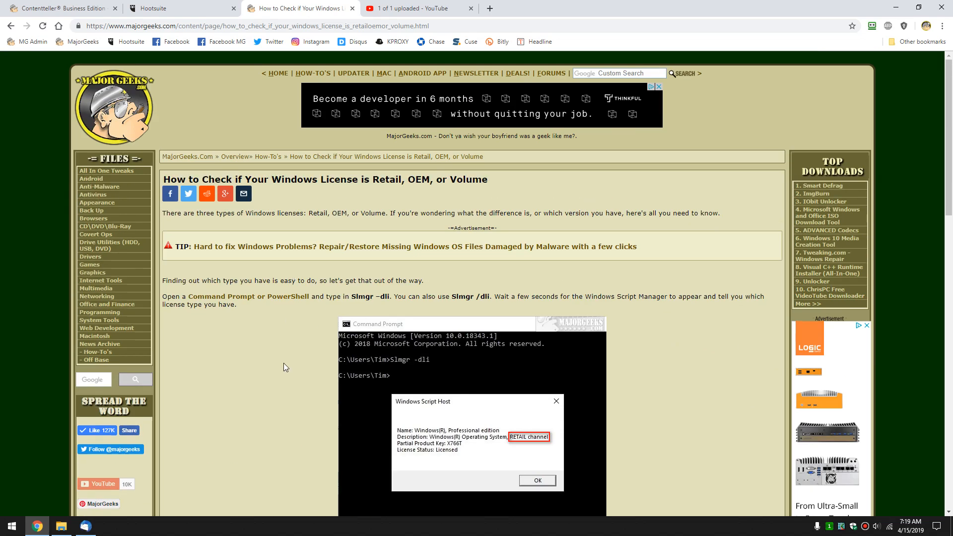
mouse_move(254, 319)
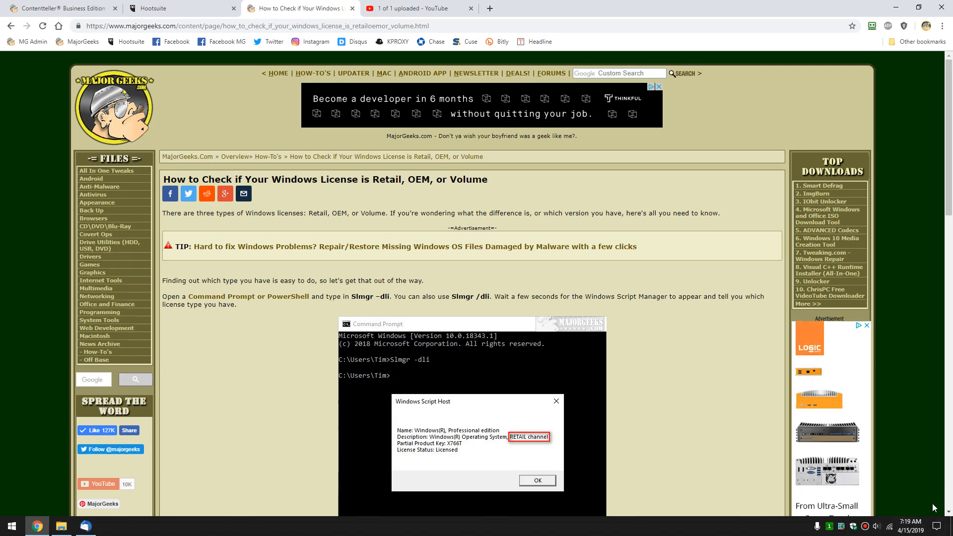
mouse_move(278, 306)
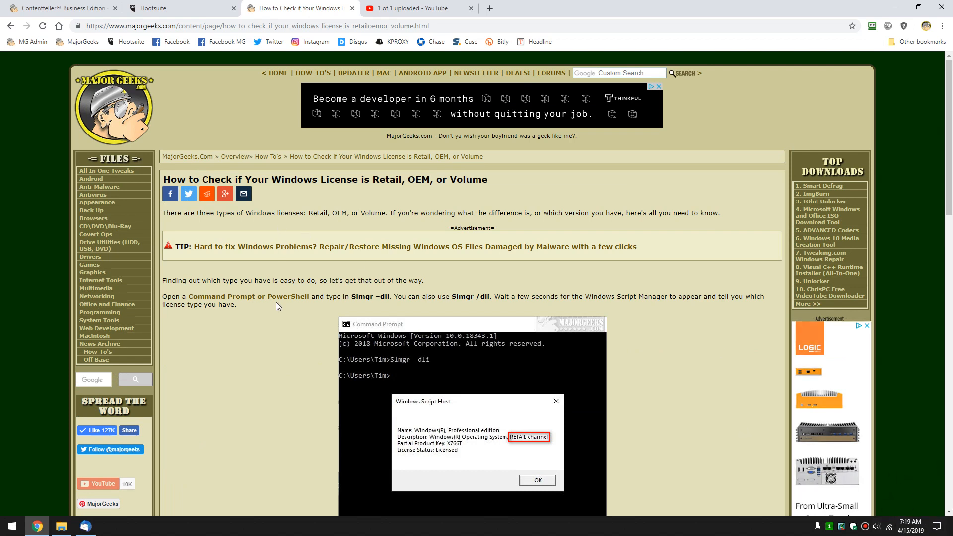
mouse_move(190, 327)
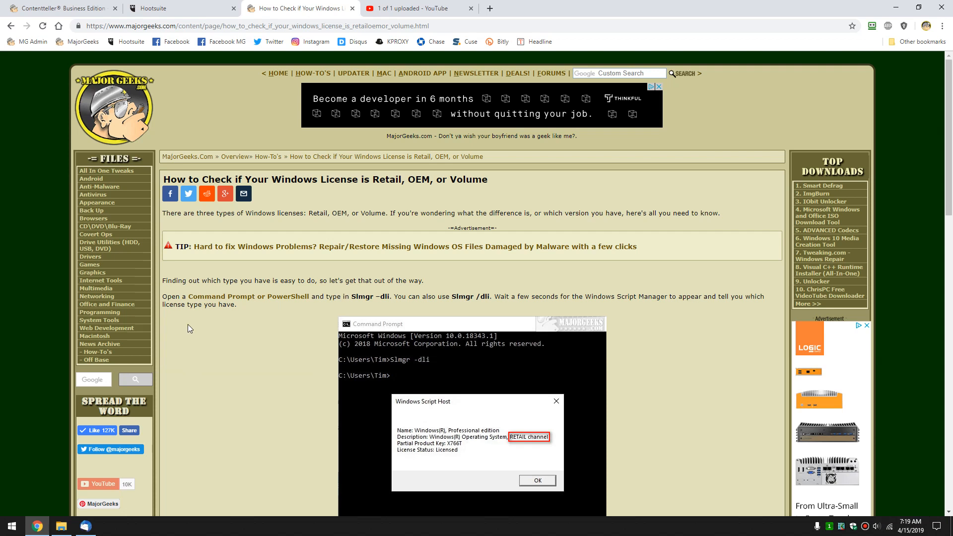
mouse_move(173, 278)
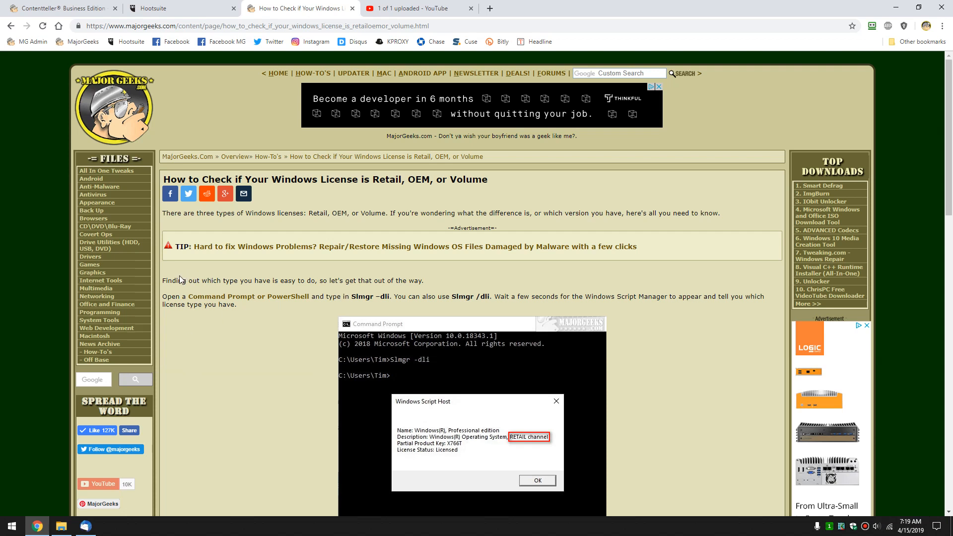
- Highlight the slmgr -dli instruction text near the top of the article
left_click_drag(162, 280, 386, 280)
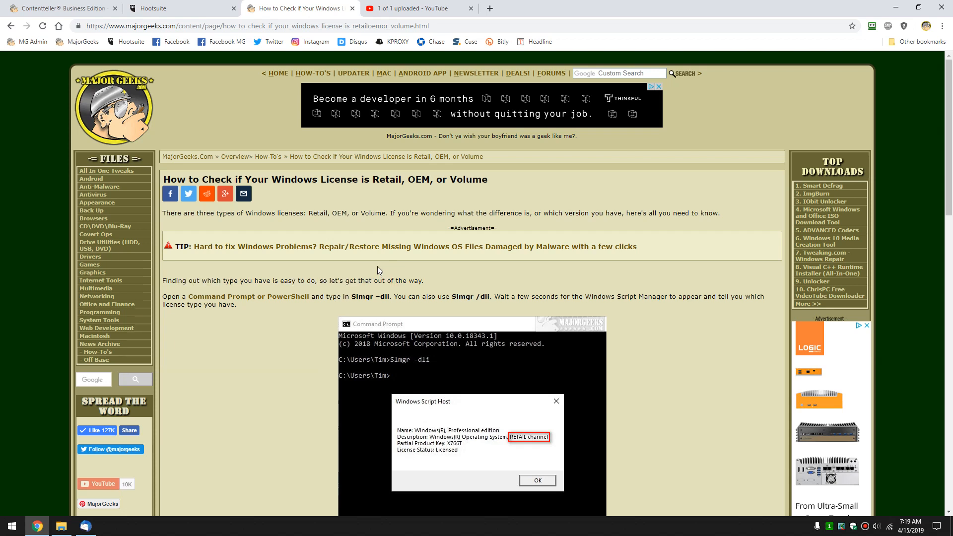
mouse_move(380, 270)
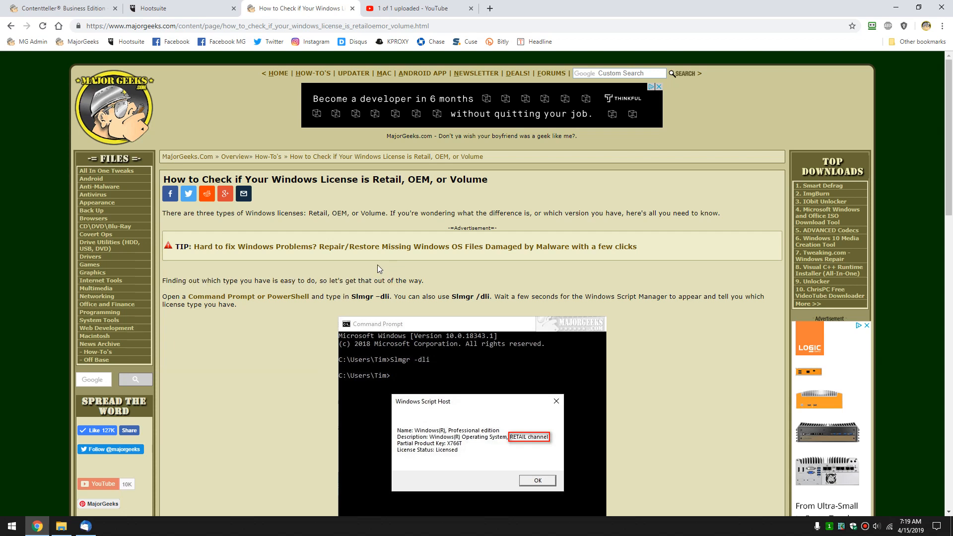